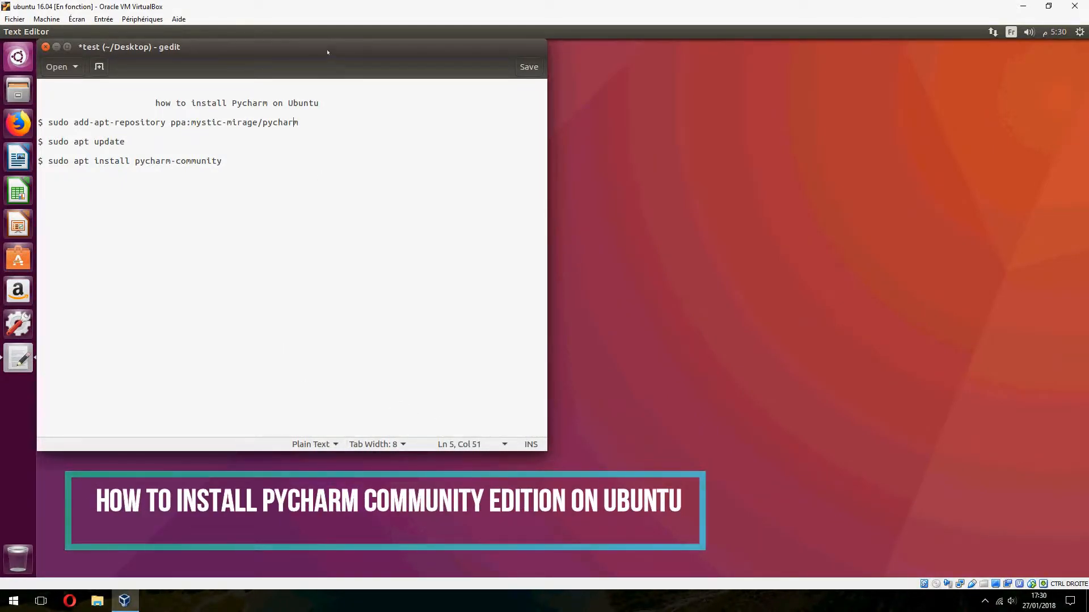
Step: Add the ppa:mystic-mirage/pycharm repository with sudo add-apt-repository, confirming with the password
{"action": "left_click_drag", "start_coordinate": [278, 46], "coordinate": [458, 114]}
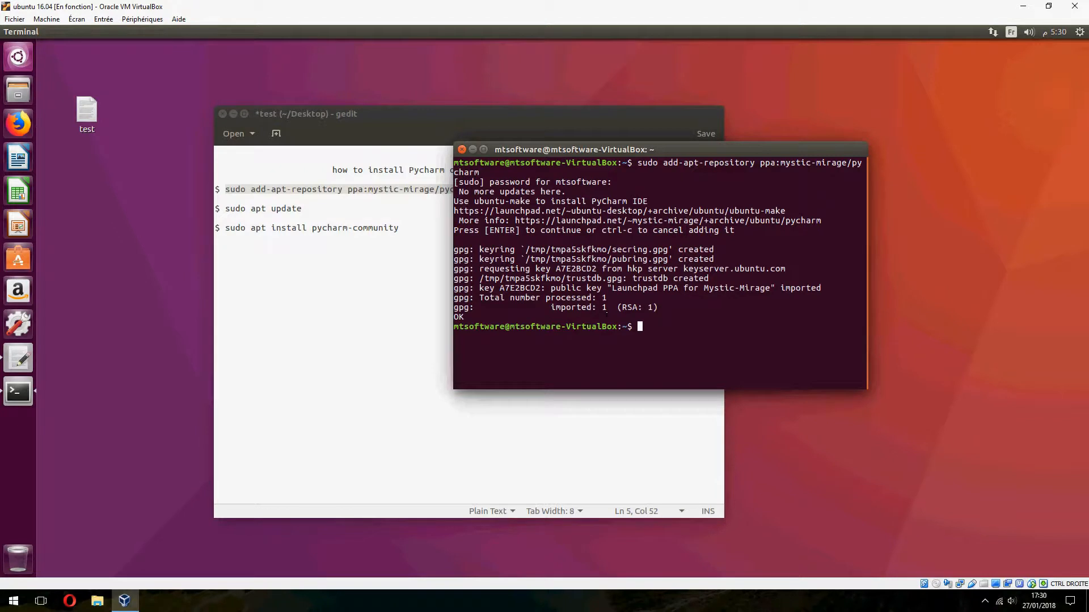
Step: Refresh the package lists with sudo apt-get update, correcting the notes from apt to apt-get
{"action": "type", "text": "sudo apt"}
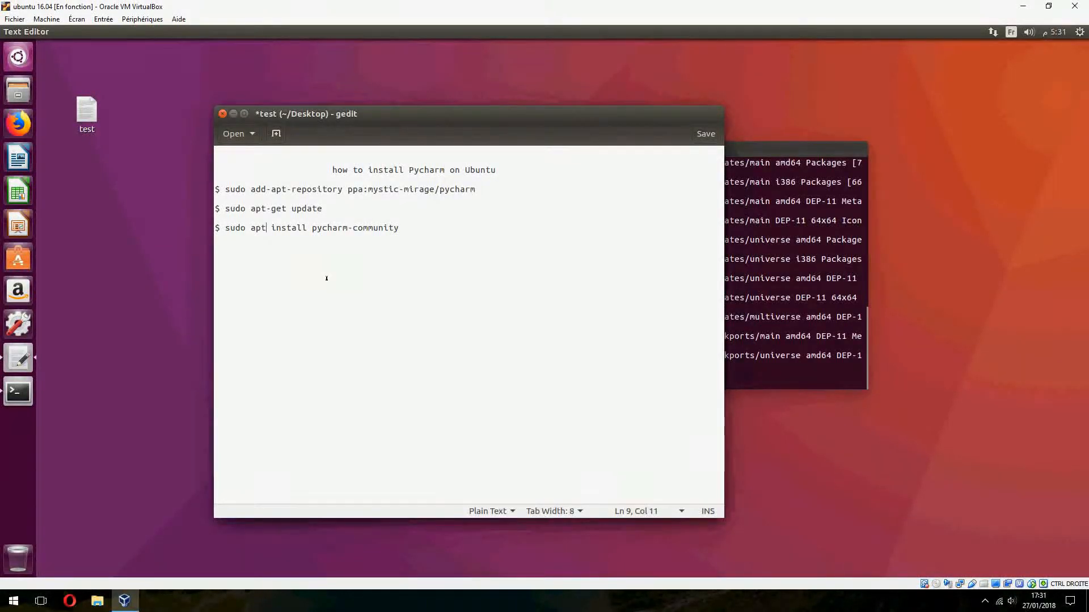
{"action": "type", "text": "-get"}
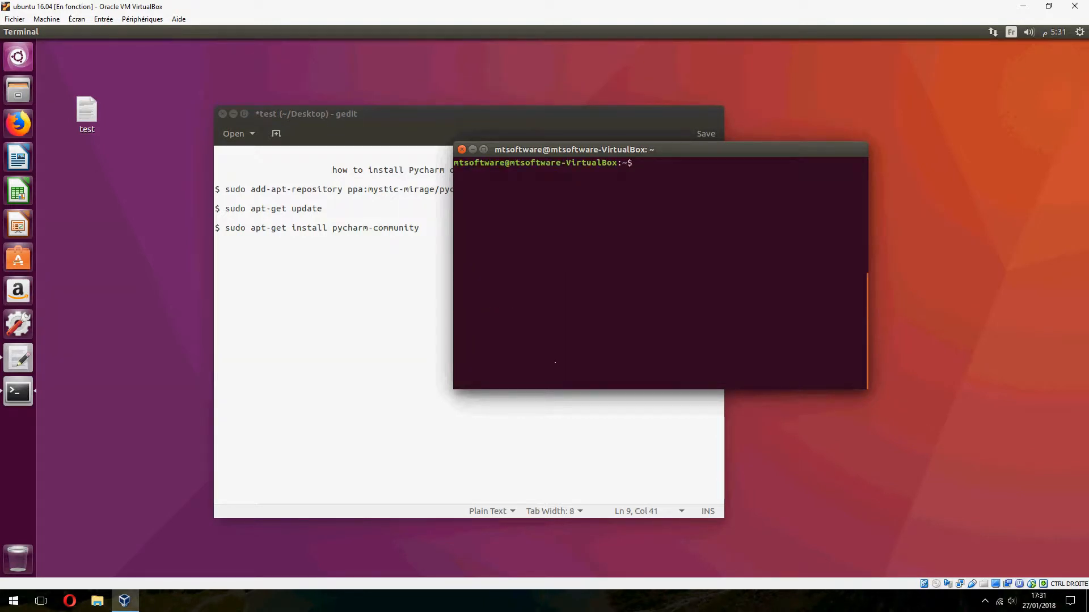
Step: Install pycharm-community with sudo apt-get install, answering y to continue
{"action": "type", "text": "sudo apt-get install pycharm-community"}
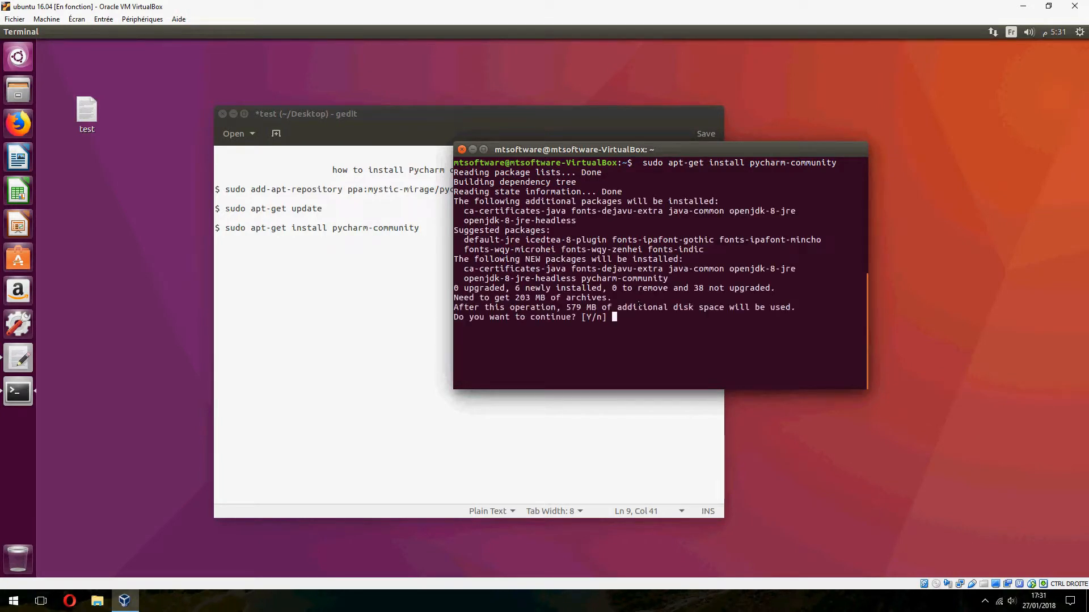
{"action": "type", "text": "y"}
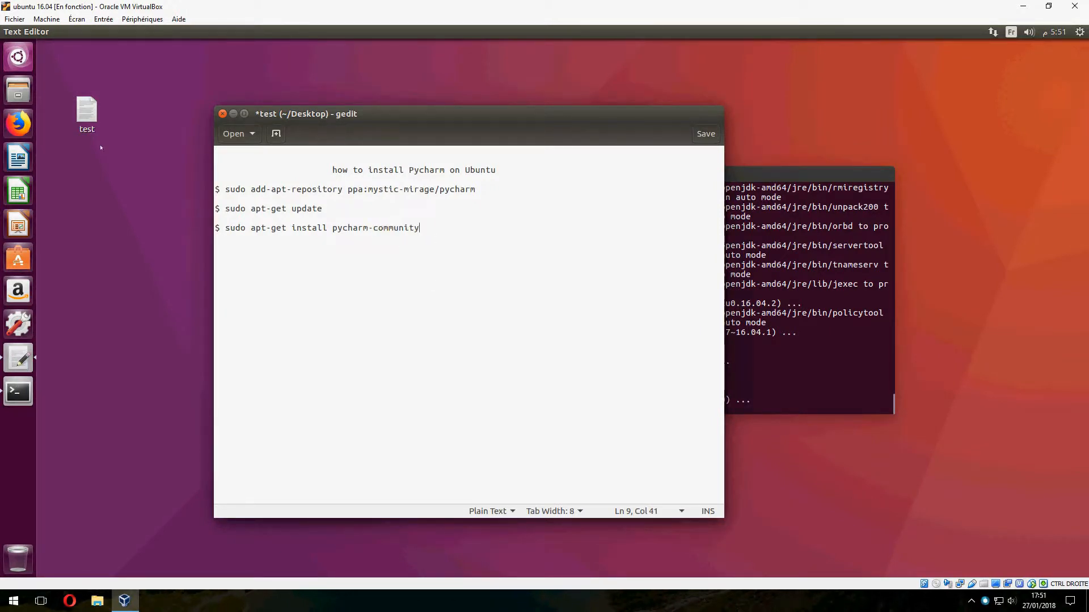
{"action": "left_click", "coordinate": [17, 57]}
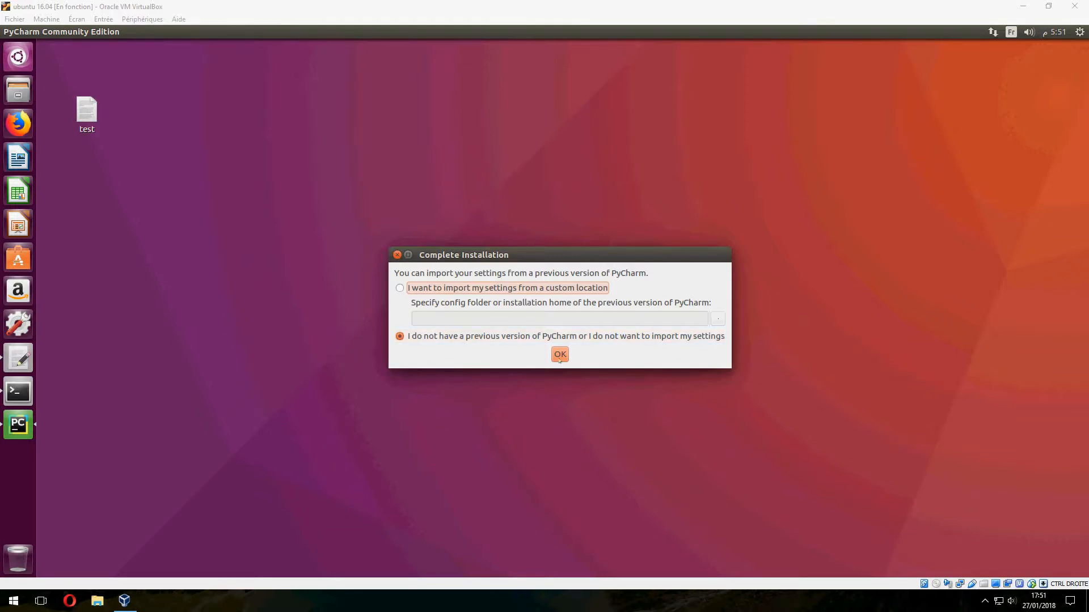
Step: Complete first-run setup without importing settings, accept the privacy policy and choose a keymap scheme
{"action": "left_click", "coordinate": [559, 354]}
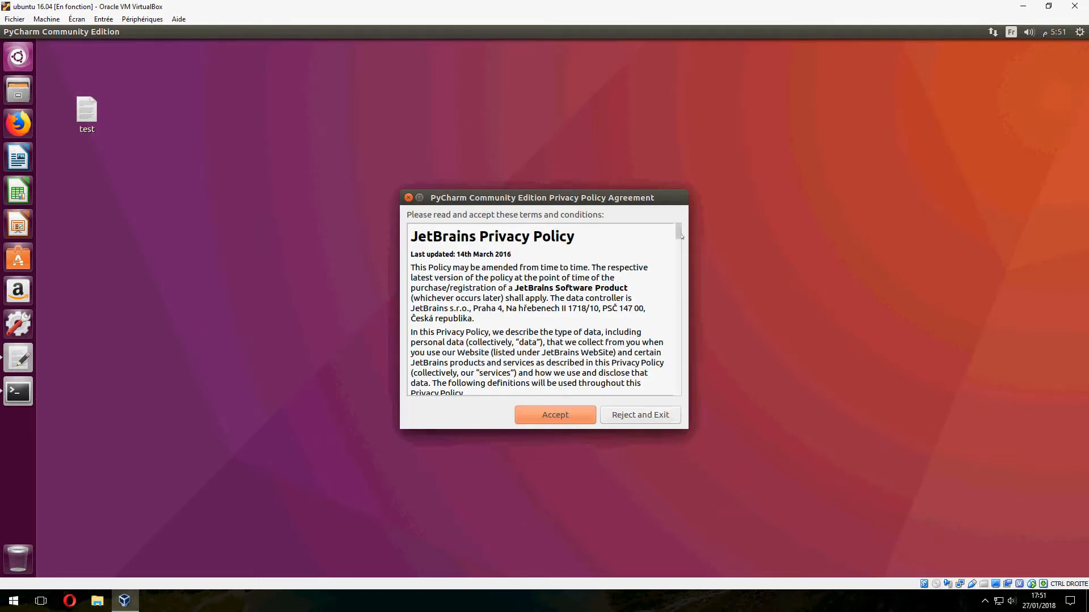
{"action": "scroll", "scroll_direction": "down", "scroll_amount": 3}
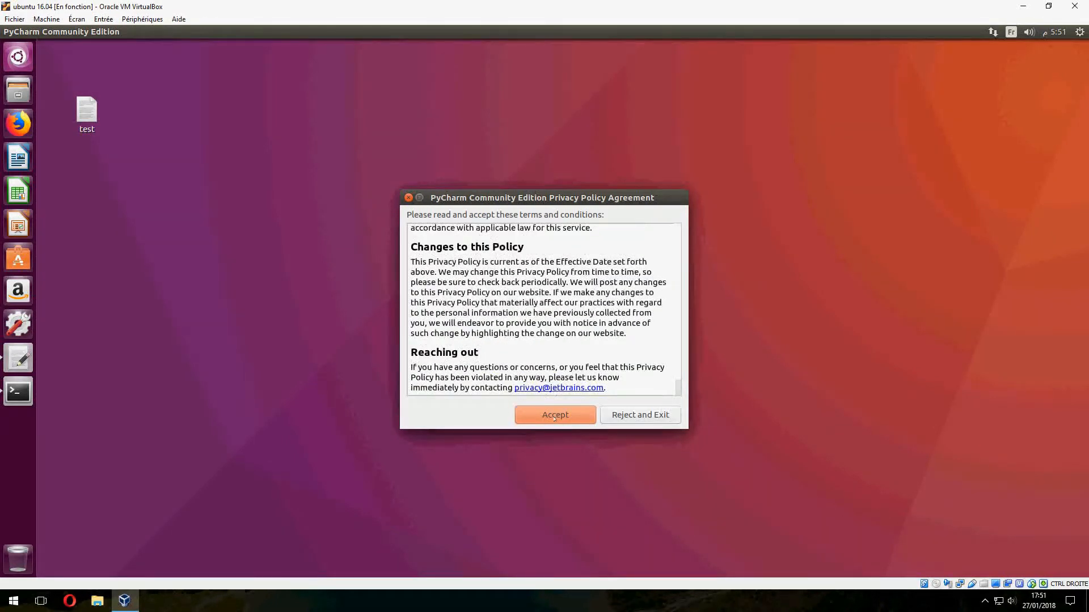
{"action": "left_click", "coordinate": [554, 415]}
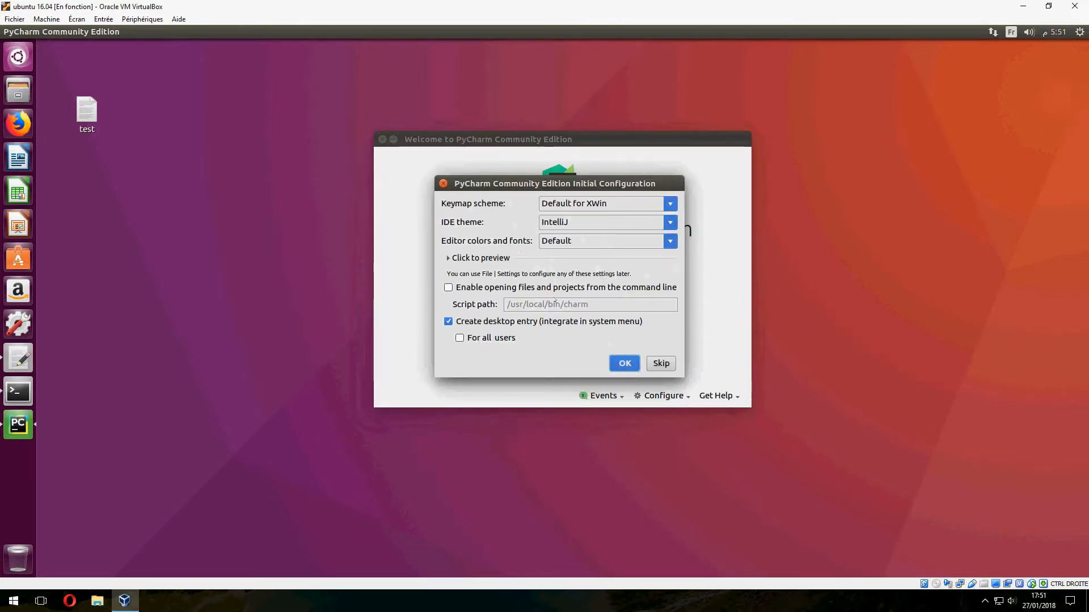
{"action": "left_click", "coordinate": [668, 203]}
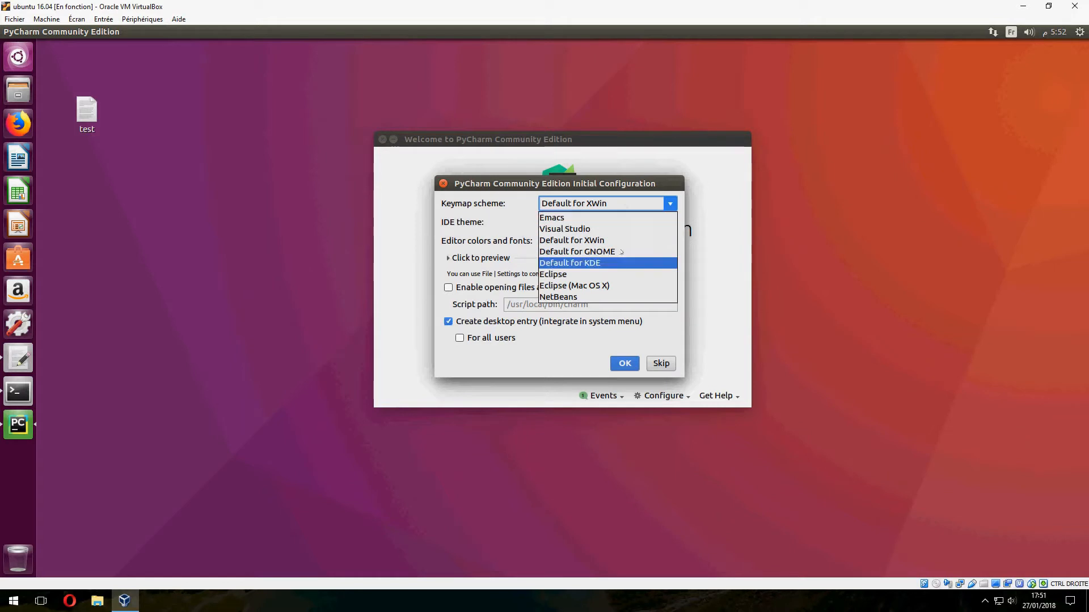
{"action": "left_click", "coordinate": [570, 240]}
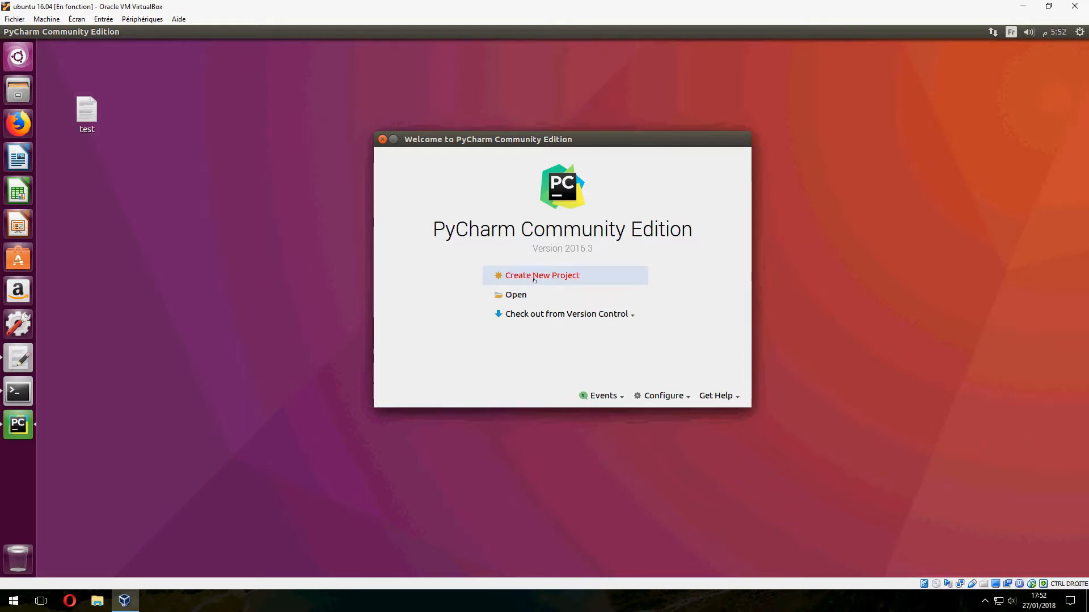
Step: Create a new untitled Pure Python project with python2.7 and dismiss the Tip of the Day
{"action": "left_click", "coordinate": [542, 274]}
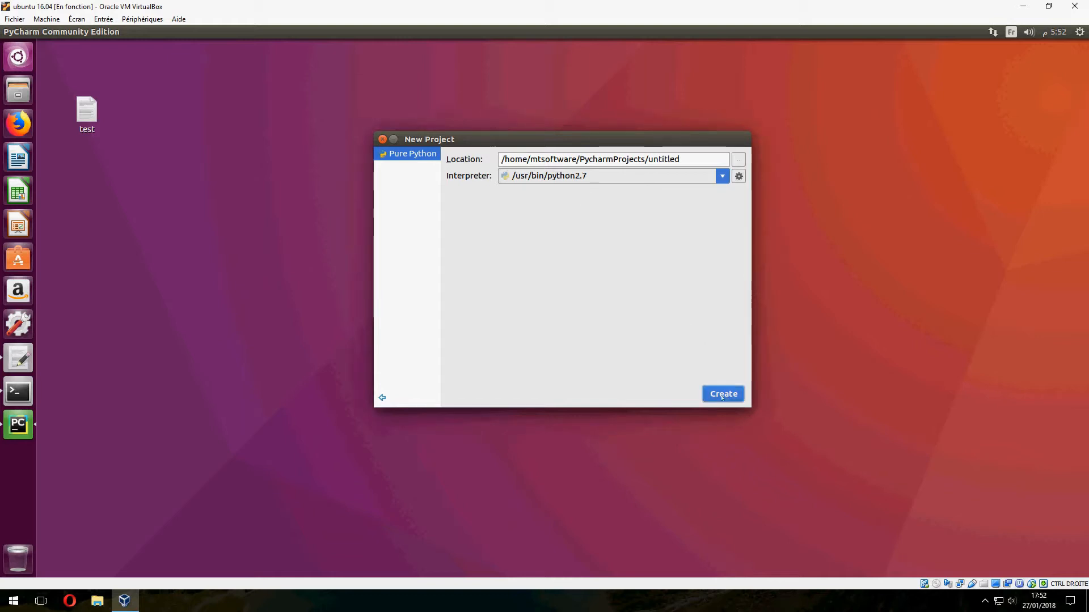
{"action": "mouse_move", "coordinate": [587, 393]}
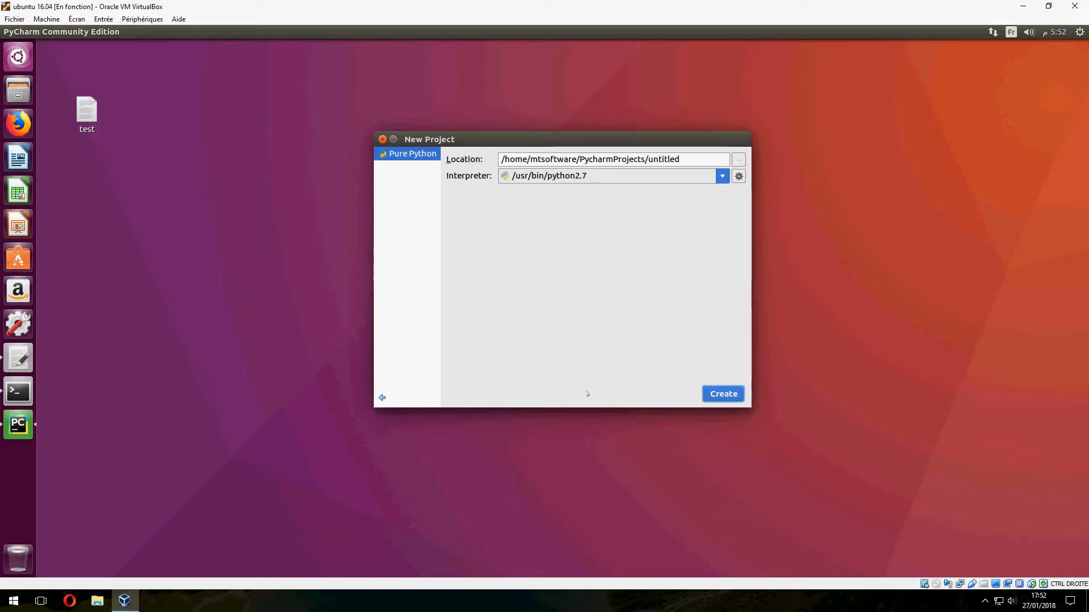
{"action": "left_click", "coordinate": [722, 393]}
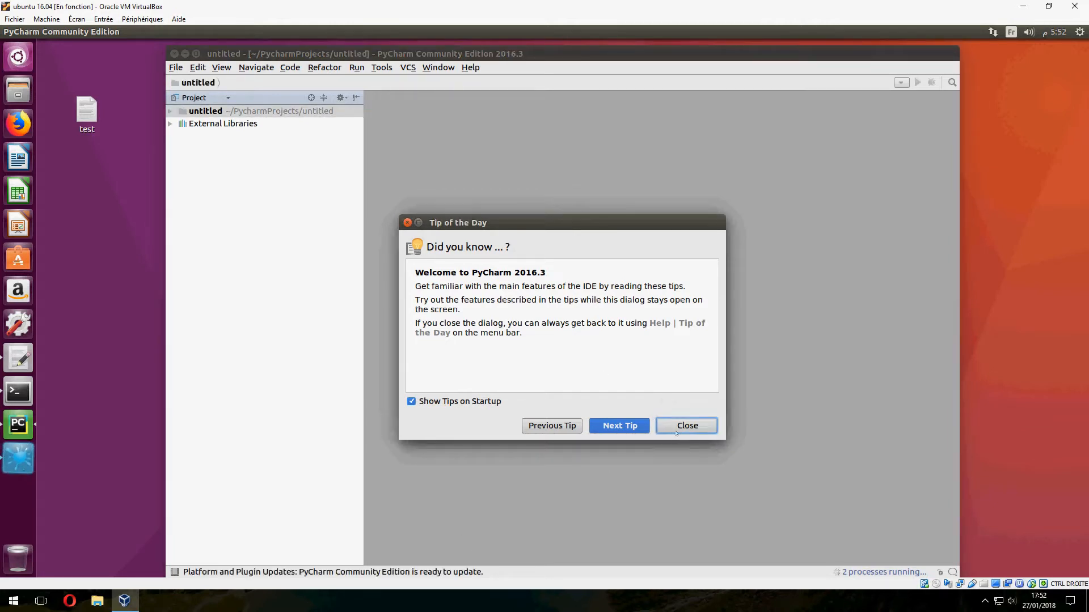
{"action": "left_click", "coordinate": [686, 426]}
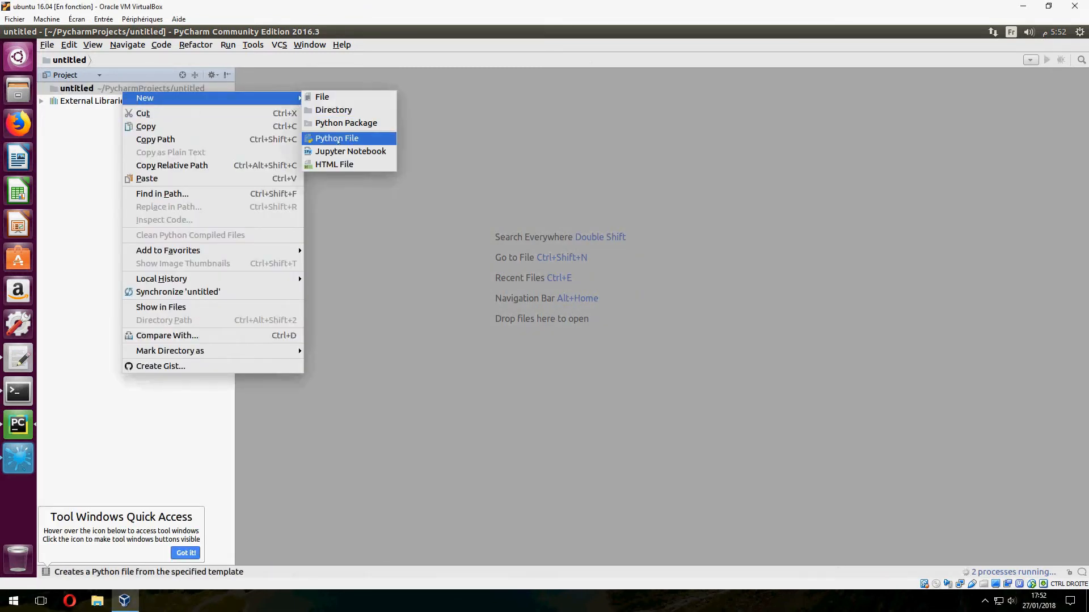
Step: Add a new Python file named Test to the project
{"action": "left_click", "coordinate": [337, 138]}
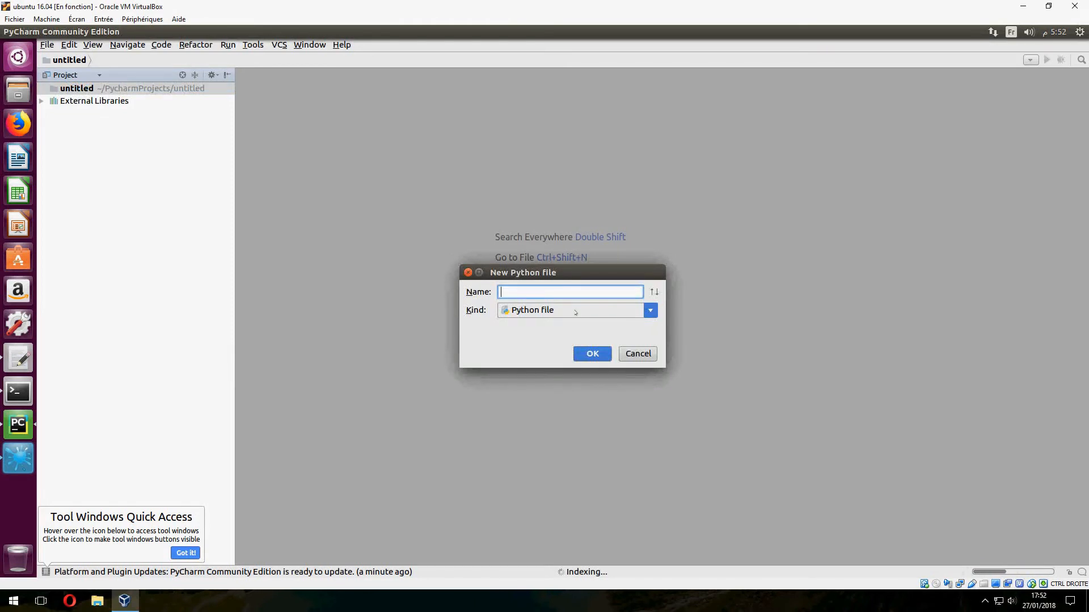
{"action": "type", "text": "Test"}
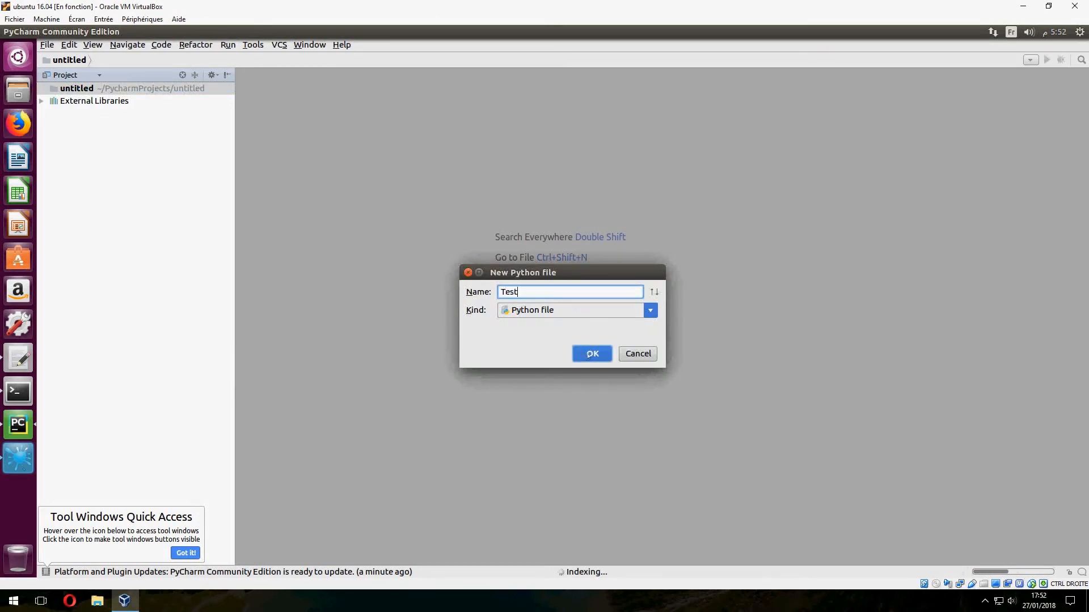
{"action": "left_click", "coordinate": [591, 354]}
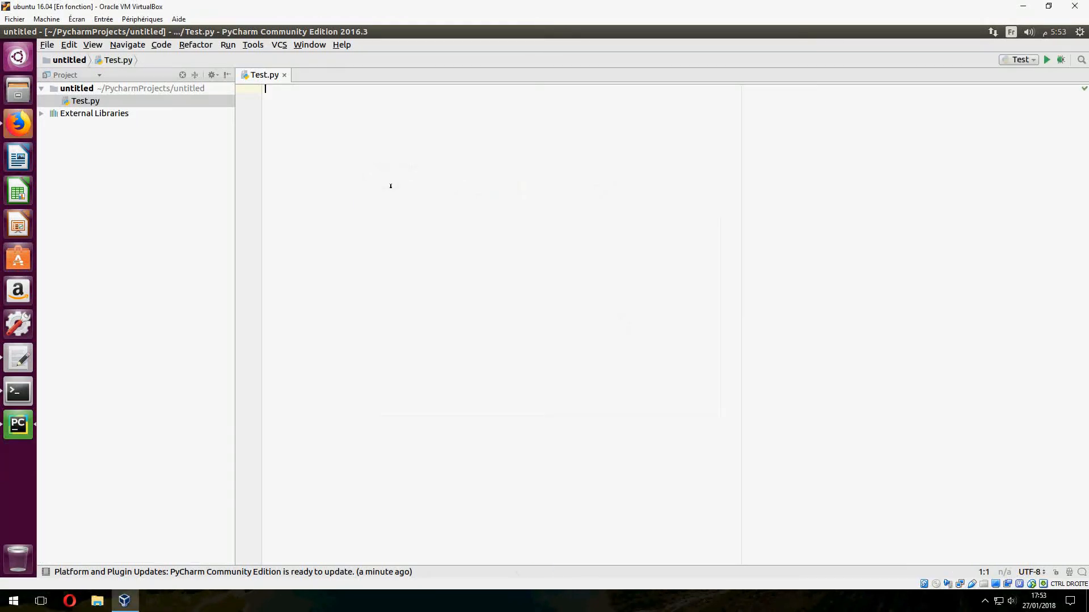
Step: Begin the first line of Test.py as print 'hello from
{"action": "type", "text": "pri."}
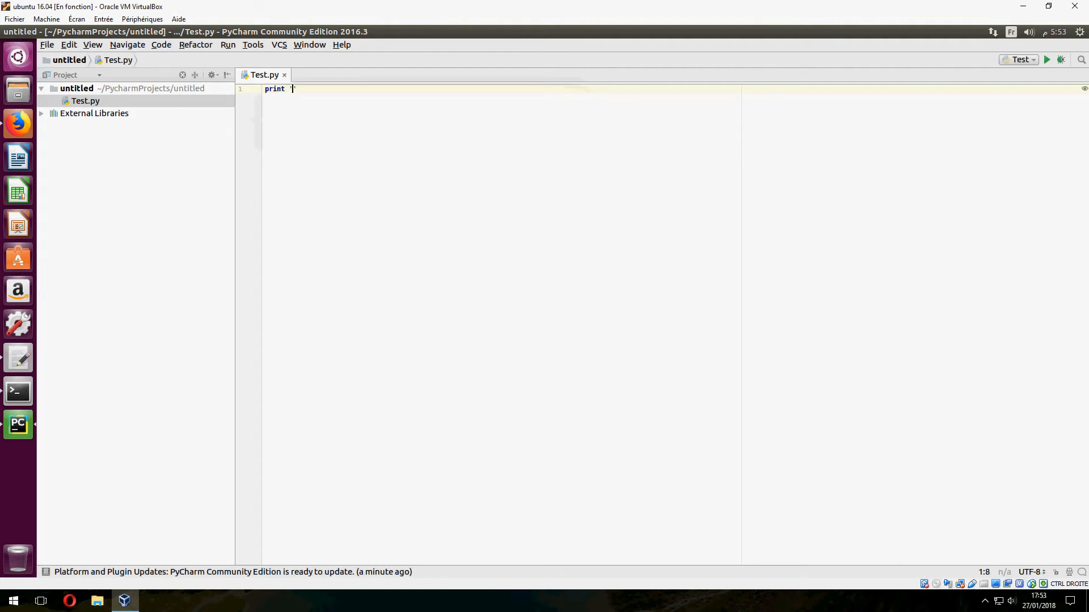
{"action": "type", "text": "hell"}
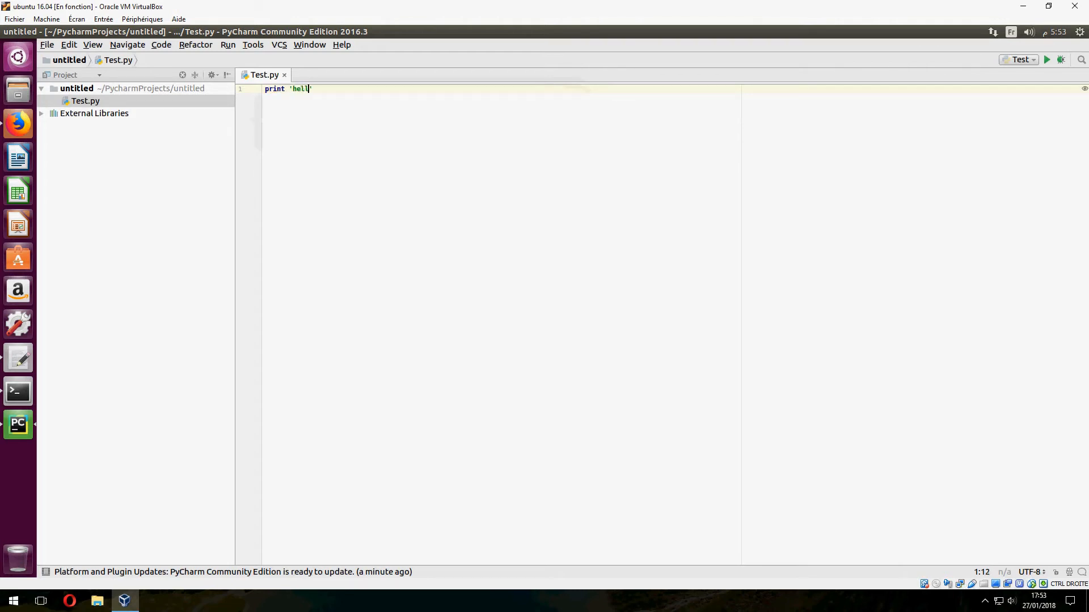
{"action": "type", "text": "o from"}
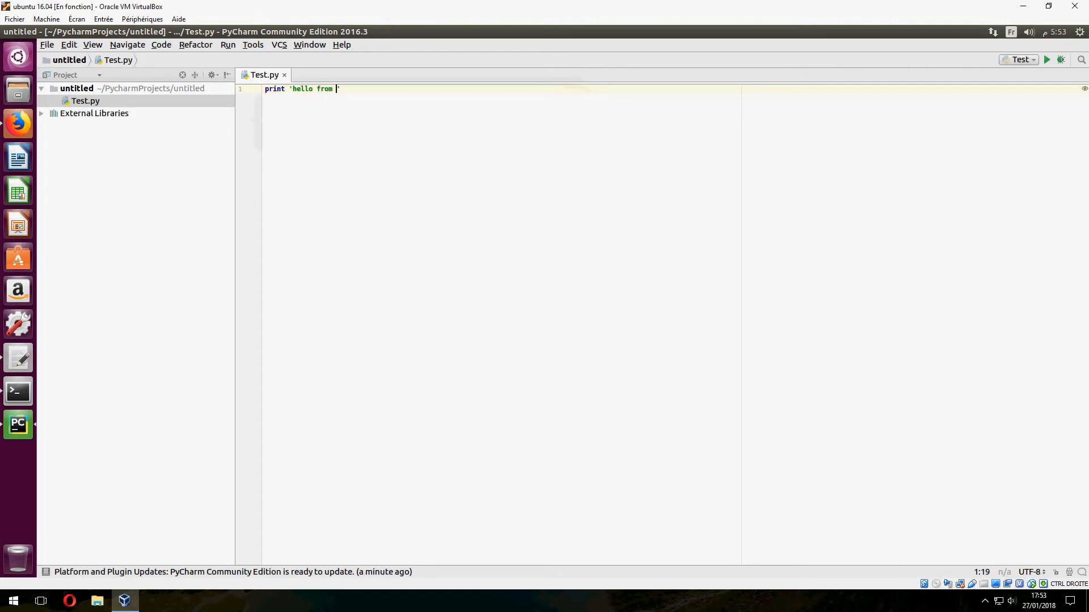